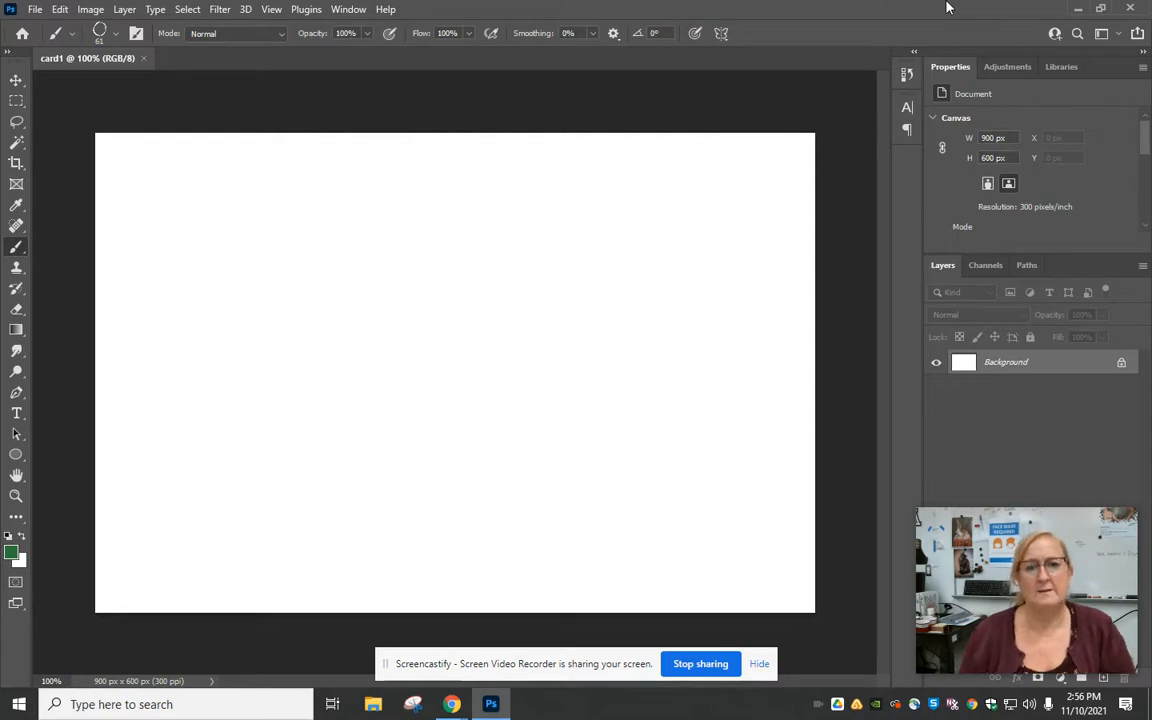
pyautogui.moveTo(843, 79)
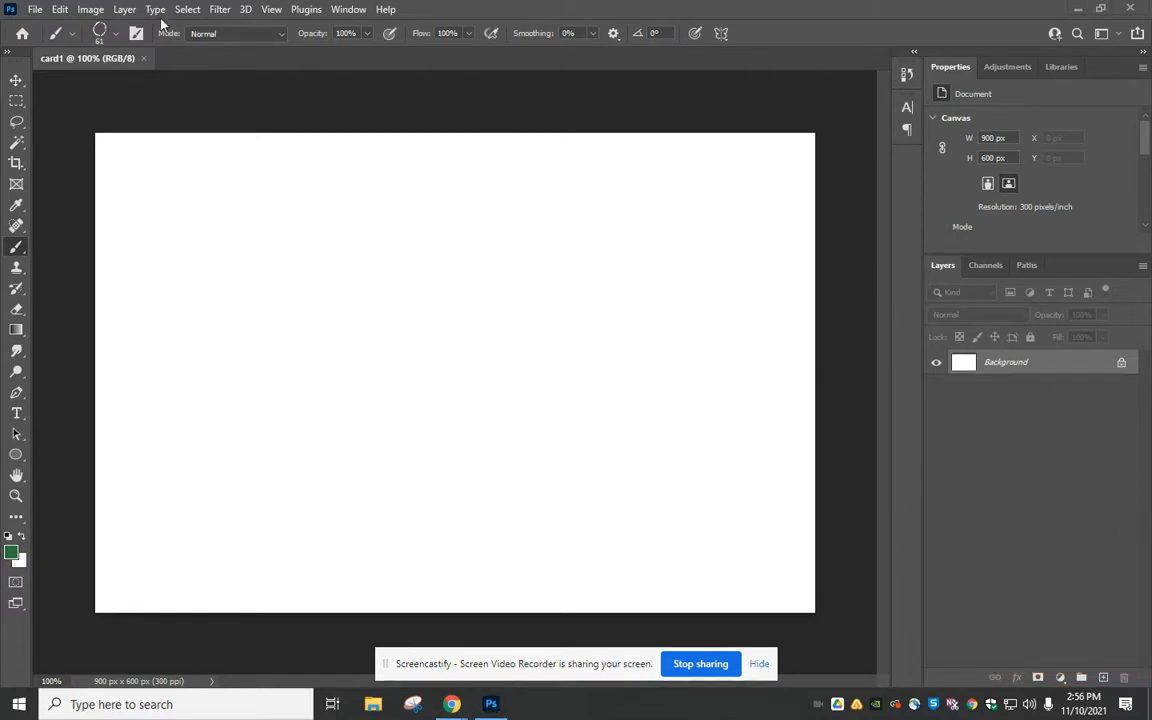
# Add a Color Fill 1 solid colour fill layer in grey-blue over the card
pyautogui.click(124, 9)
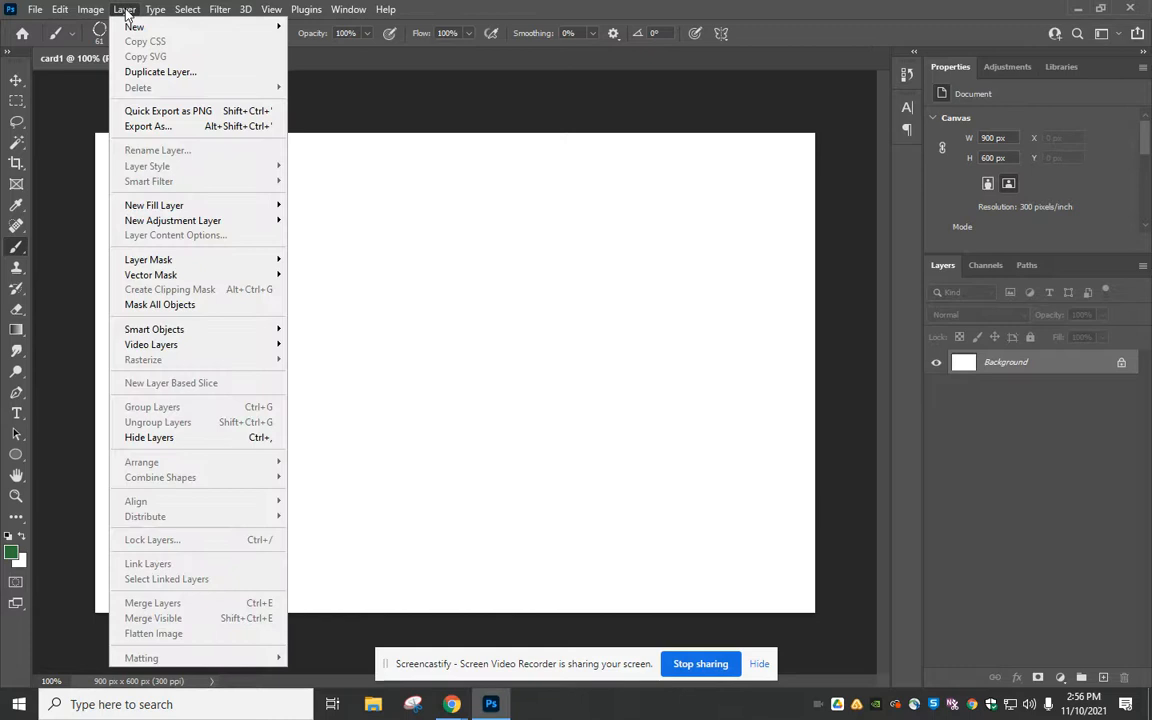
pyautogui.moveTo(154, 205)
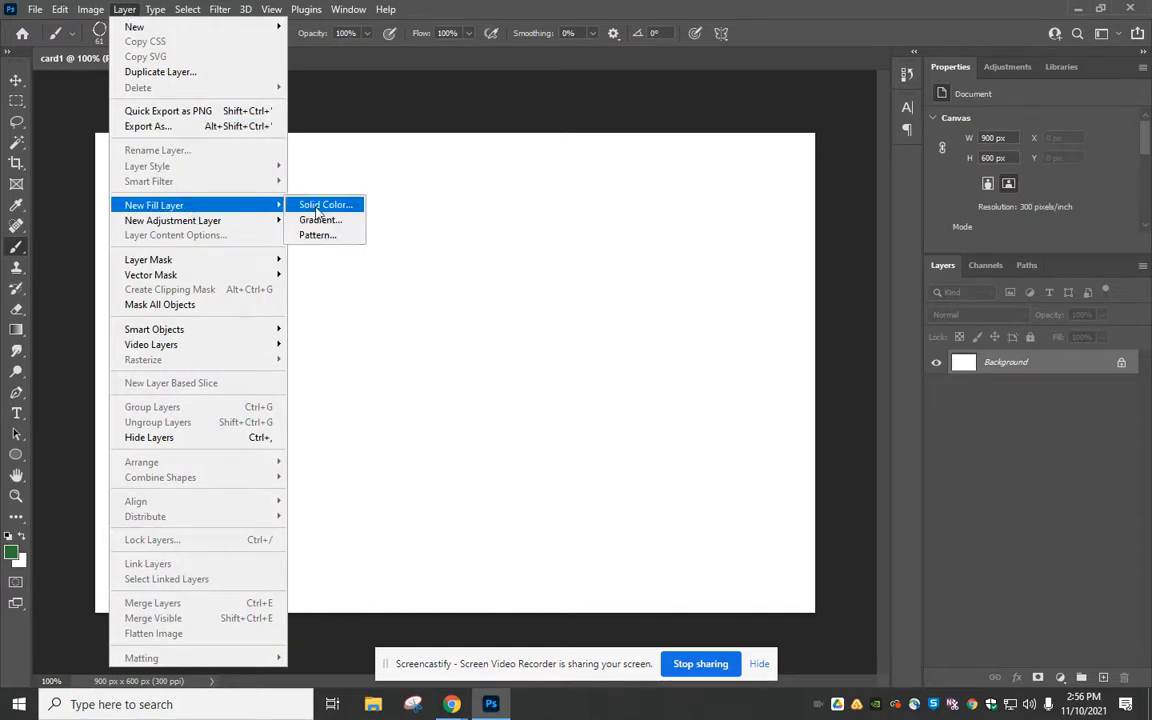
pyautogui.click(325, 204)
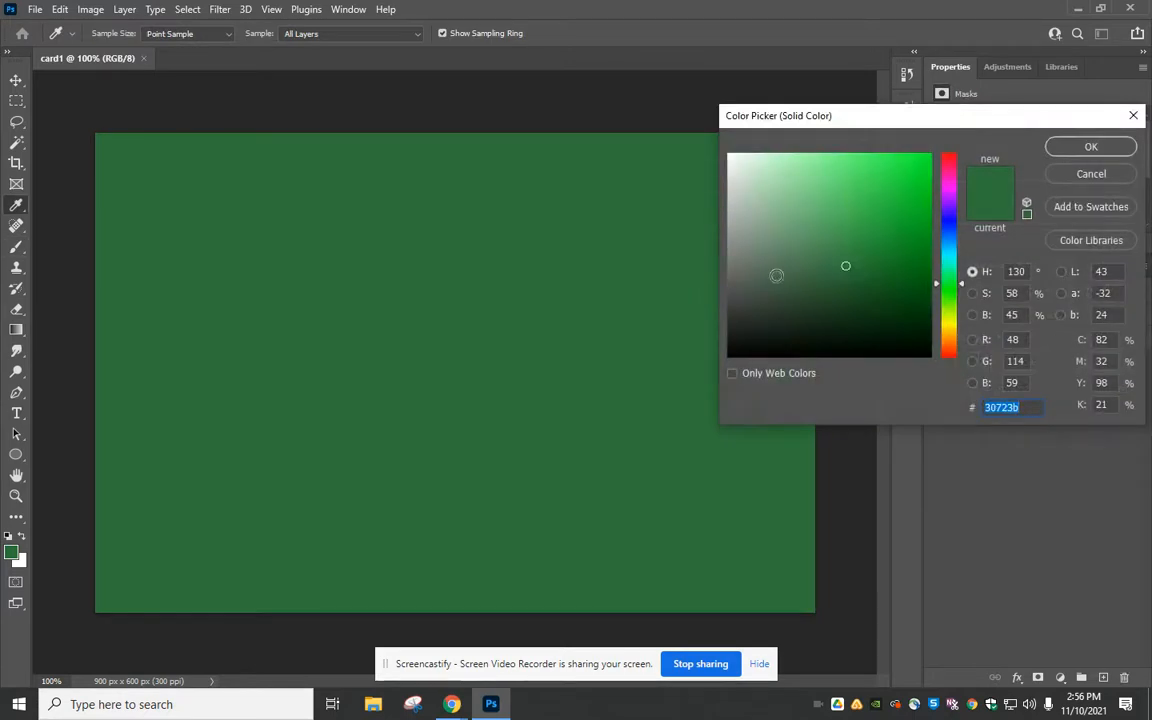
pyautogui.click(873, 335)
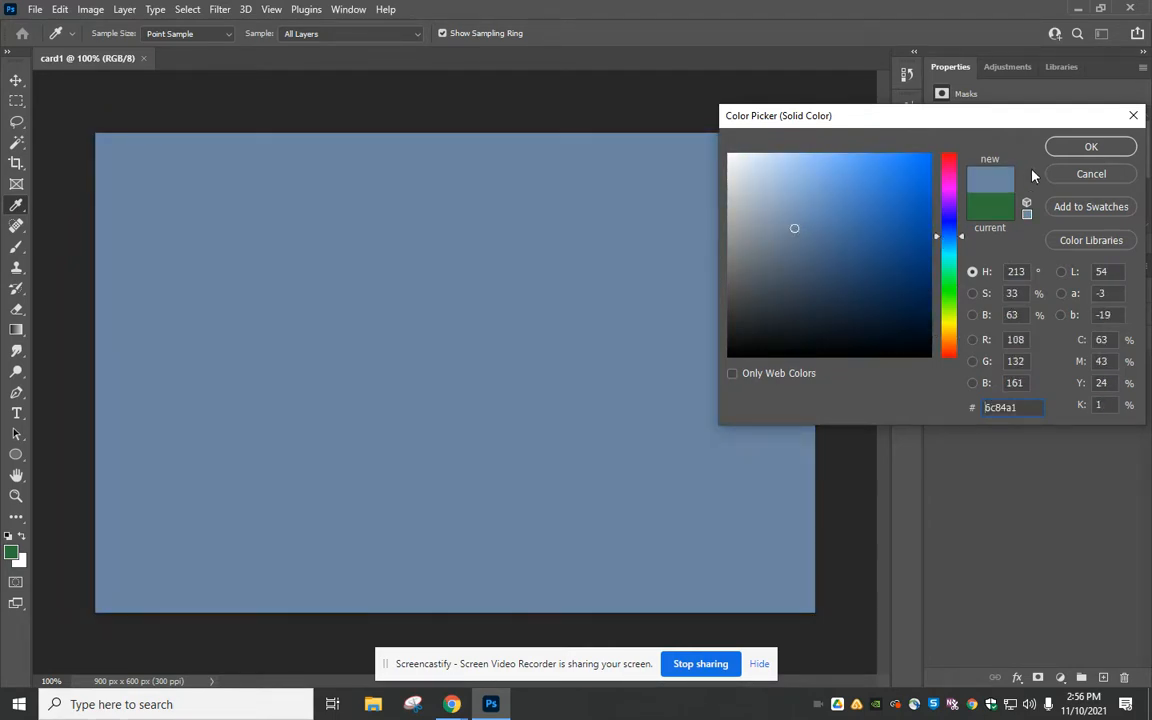
pyautogui.click(1090, 146)
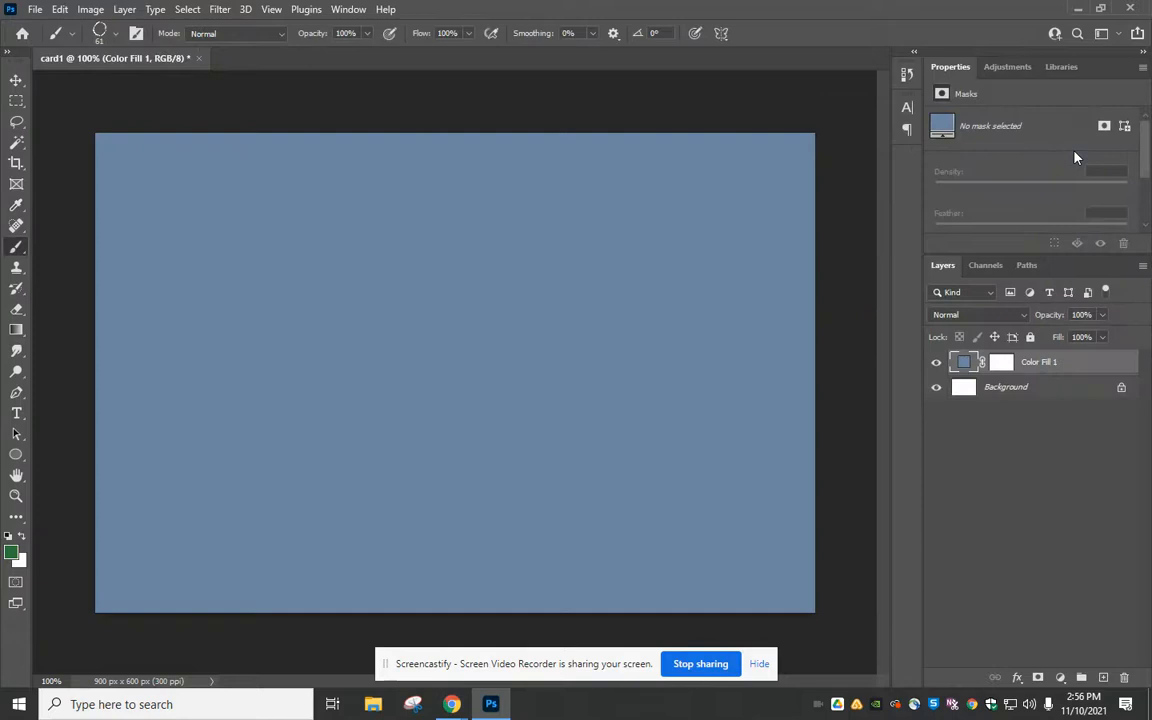
pyautogui.moveTo(124, 18)
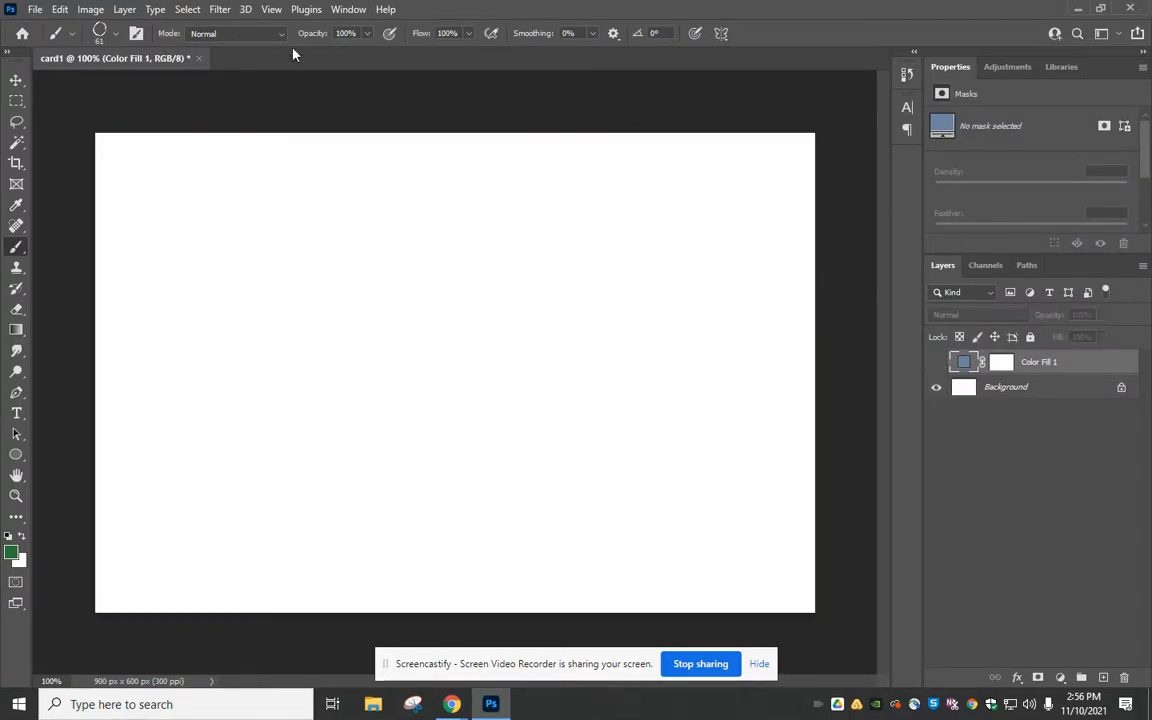
# Add a Gradient Fill 1 layer using the purple-to-teal Blue_28 gradient preset
pyautogui.click(124, 9)
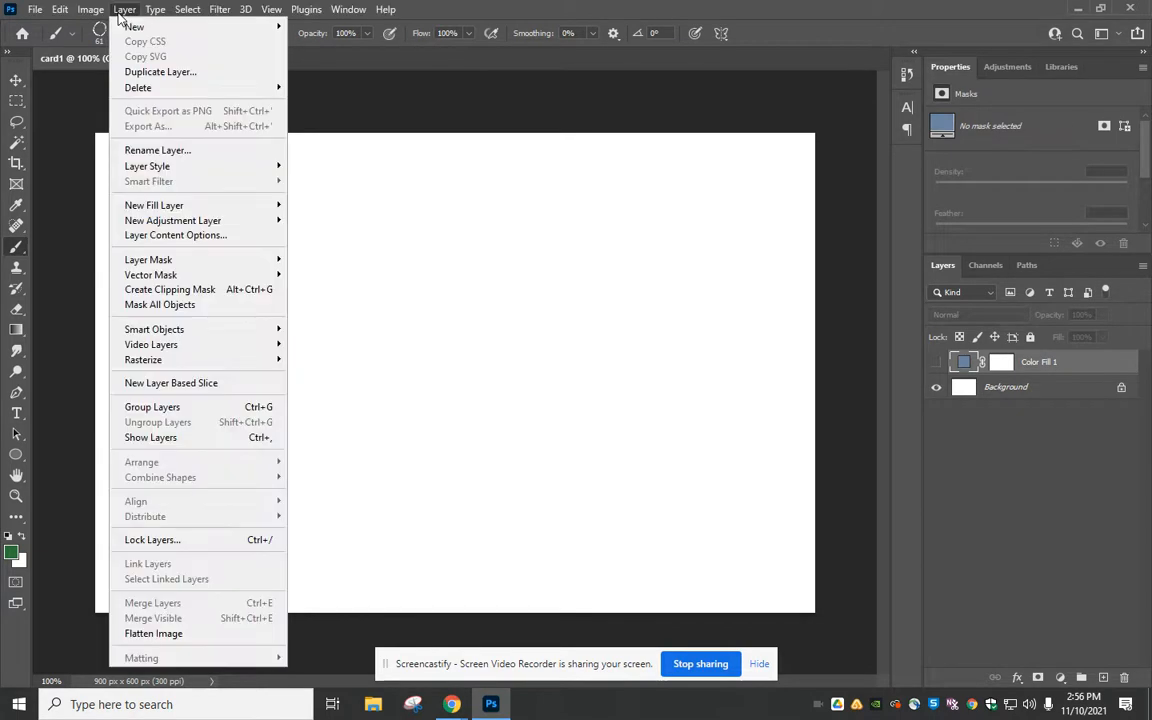
pyautogui.moveTo(154, 205)
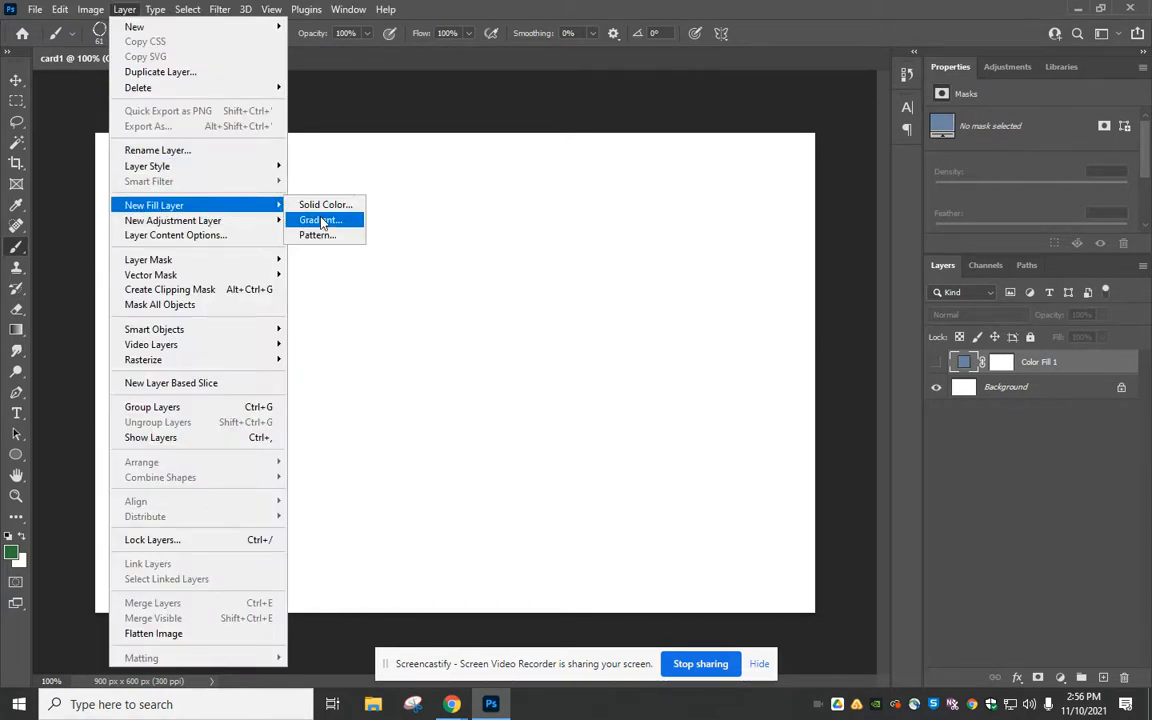
pyautogui.click(320, 220)
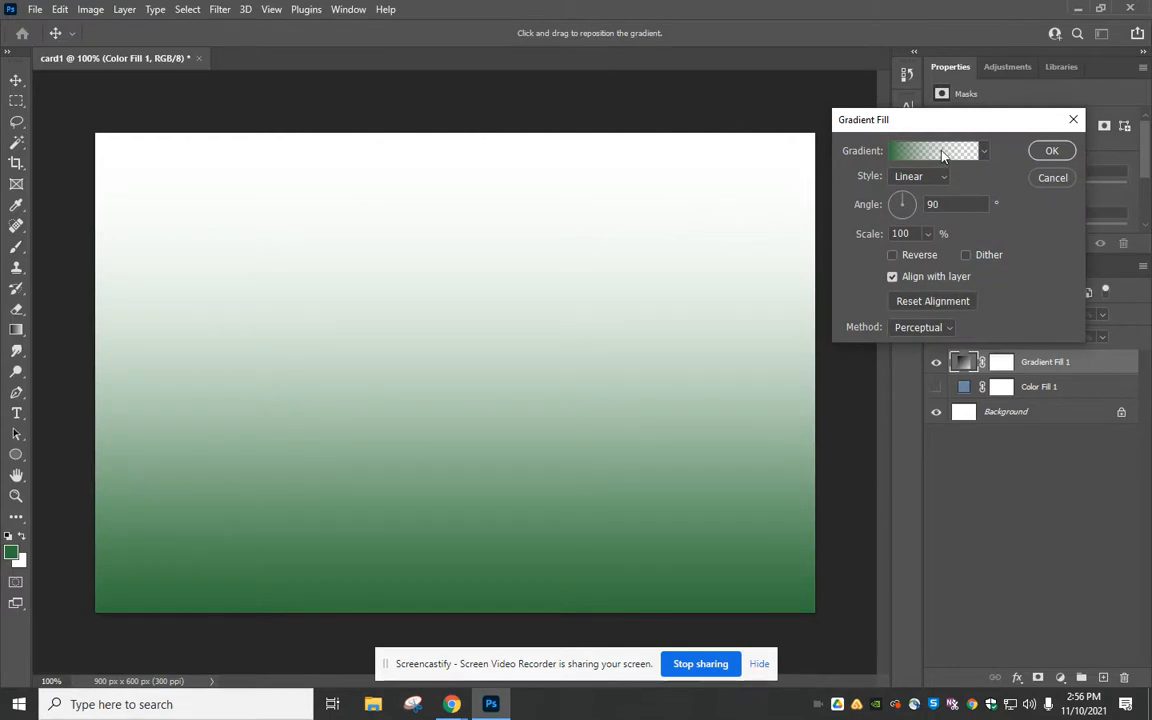
pyautogui.click(935, 150)
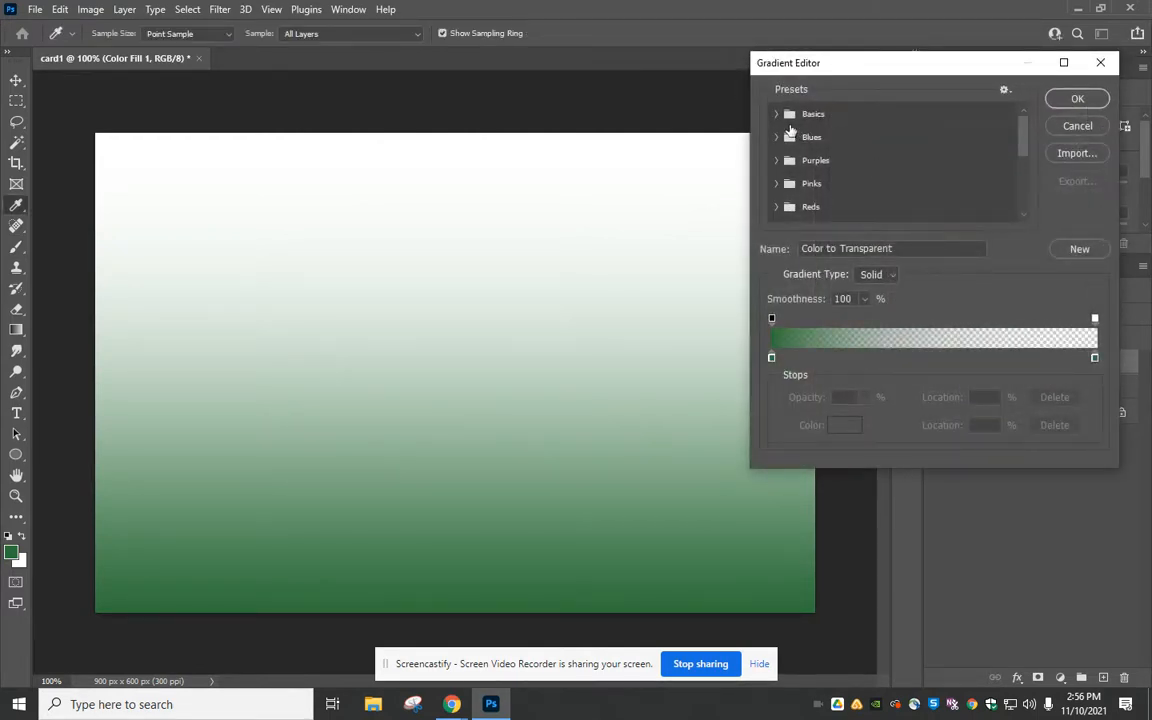
pyautogui.click(776, 113)
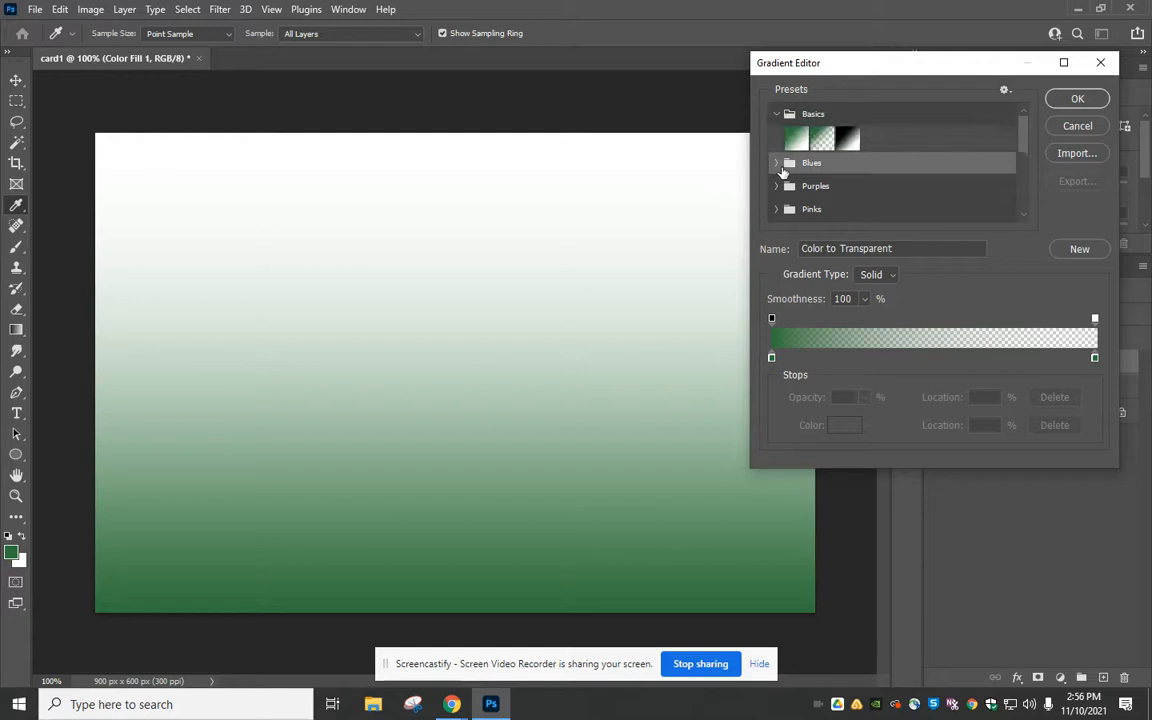
pyautogui.click(777, 162)
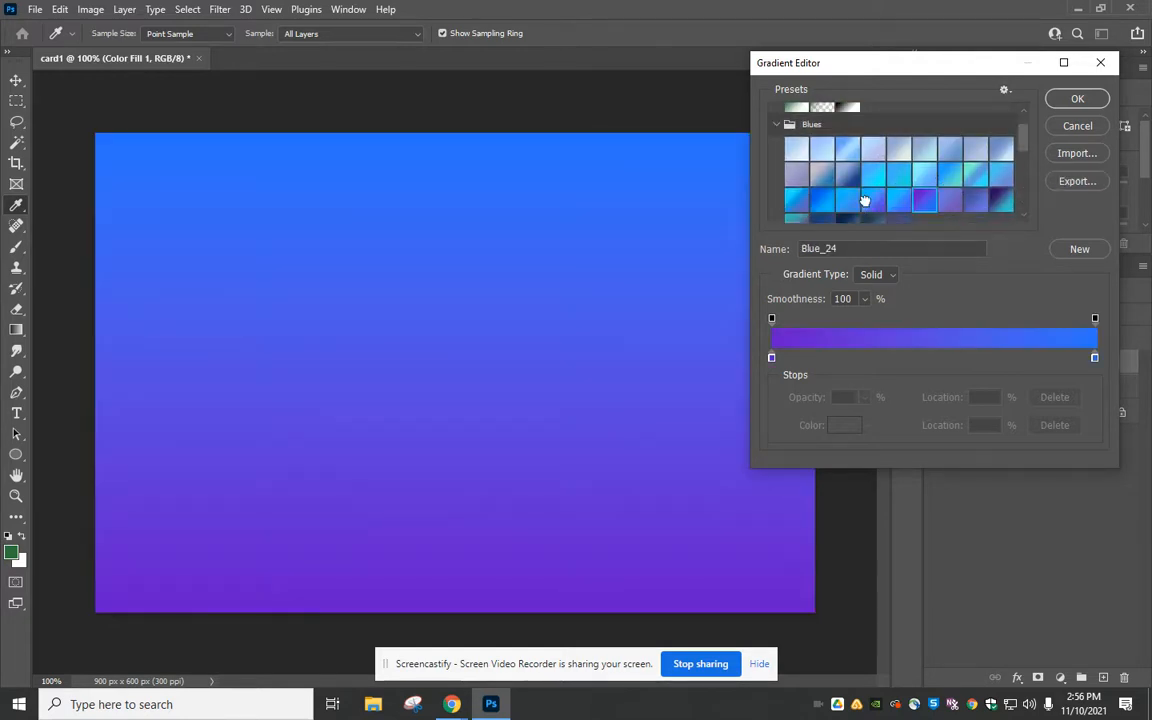
pyautogui.click(873, 183)
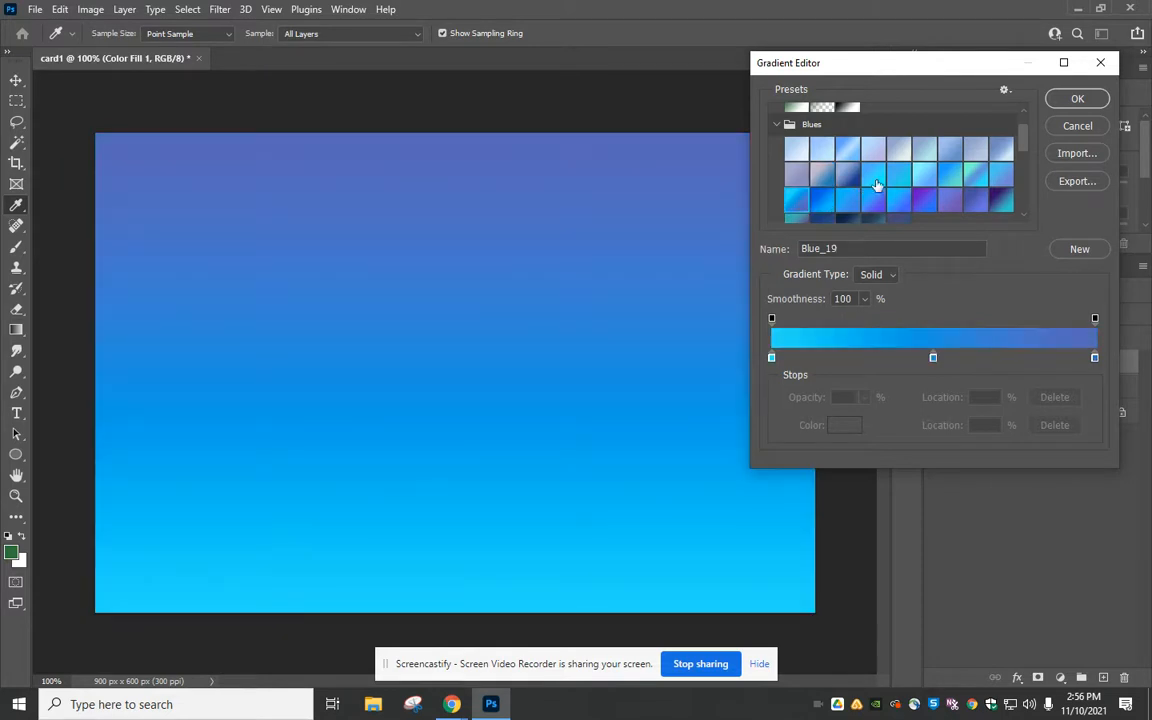
pyautogui.click(983, 179)
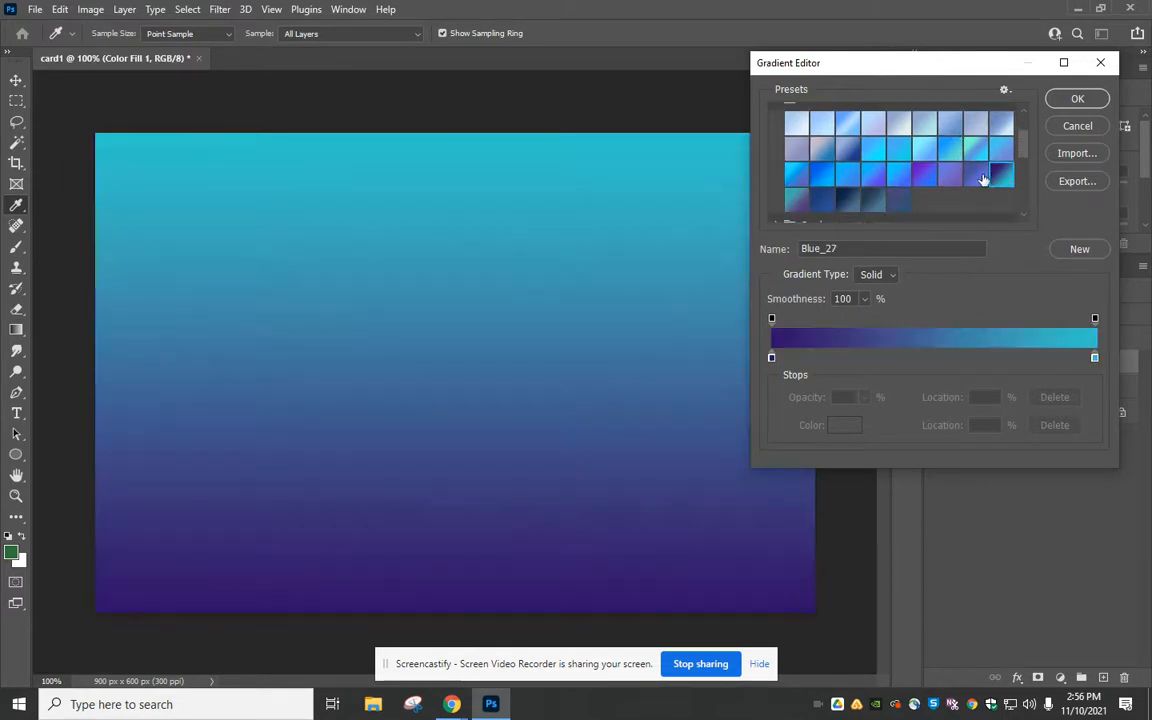
pyautogui.scroll(-3)
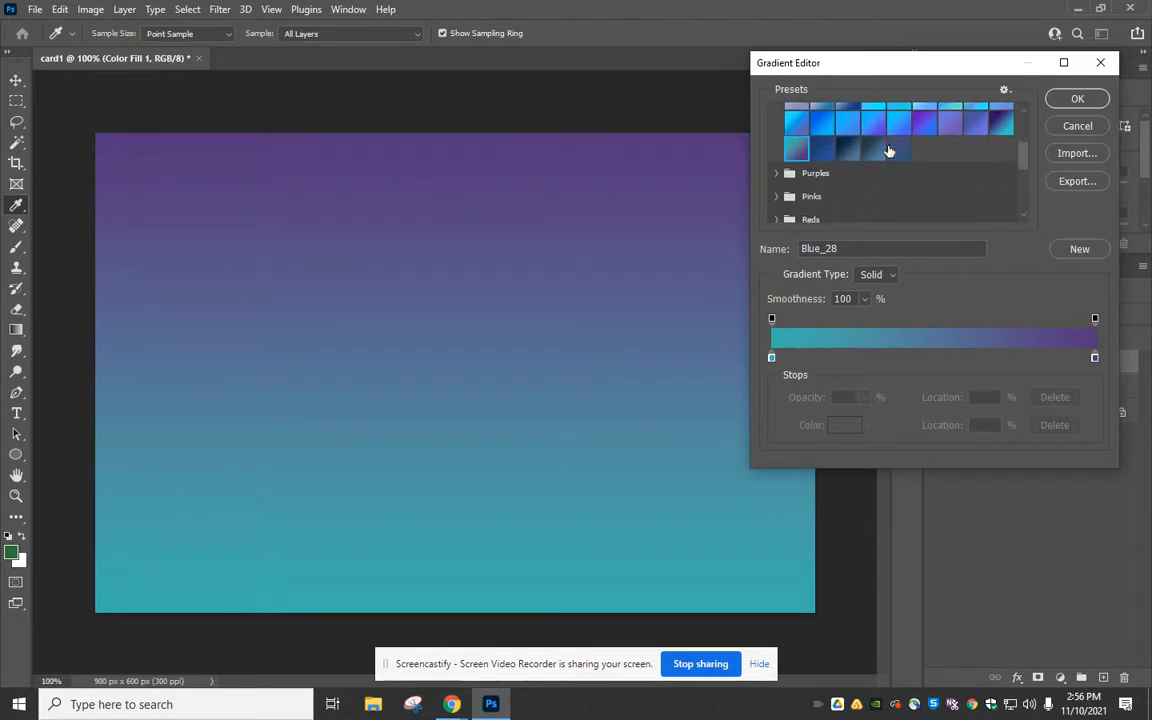
pyautogui.moveTo(1077, 98)
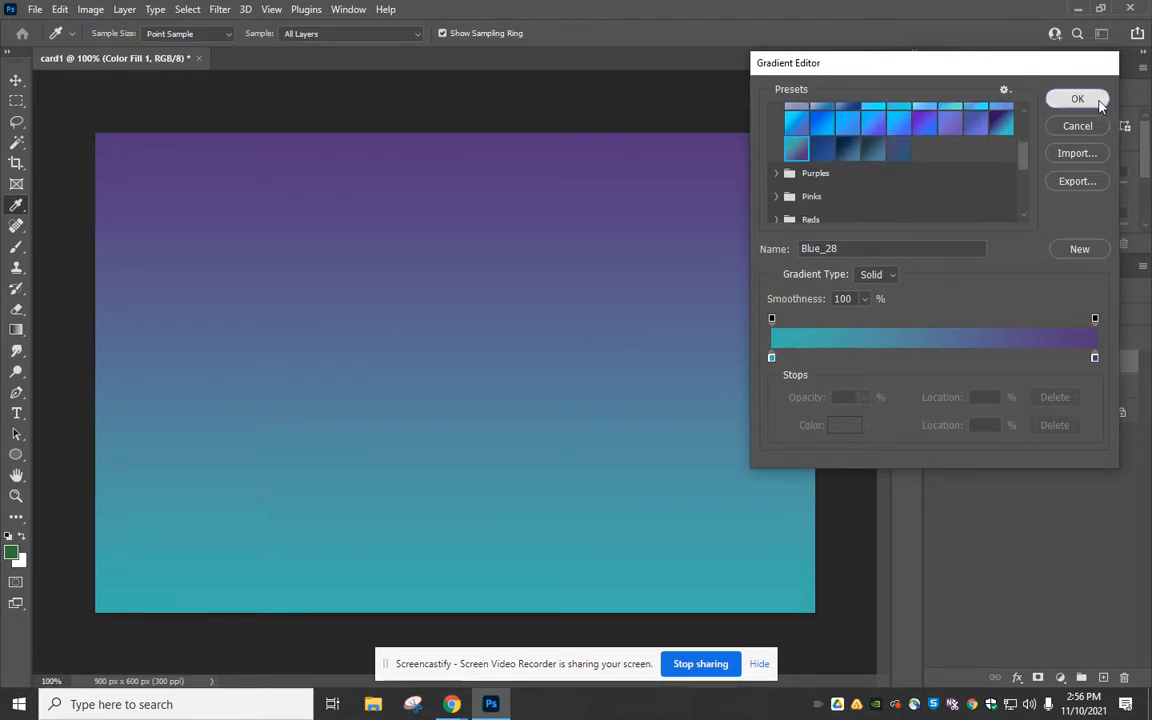
pyautogui.click(1077, 98)
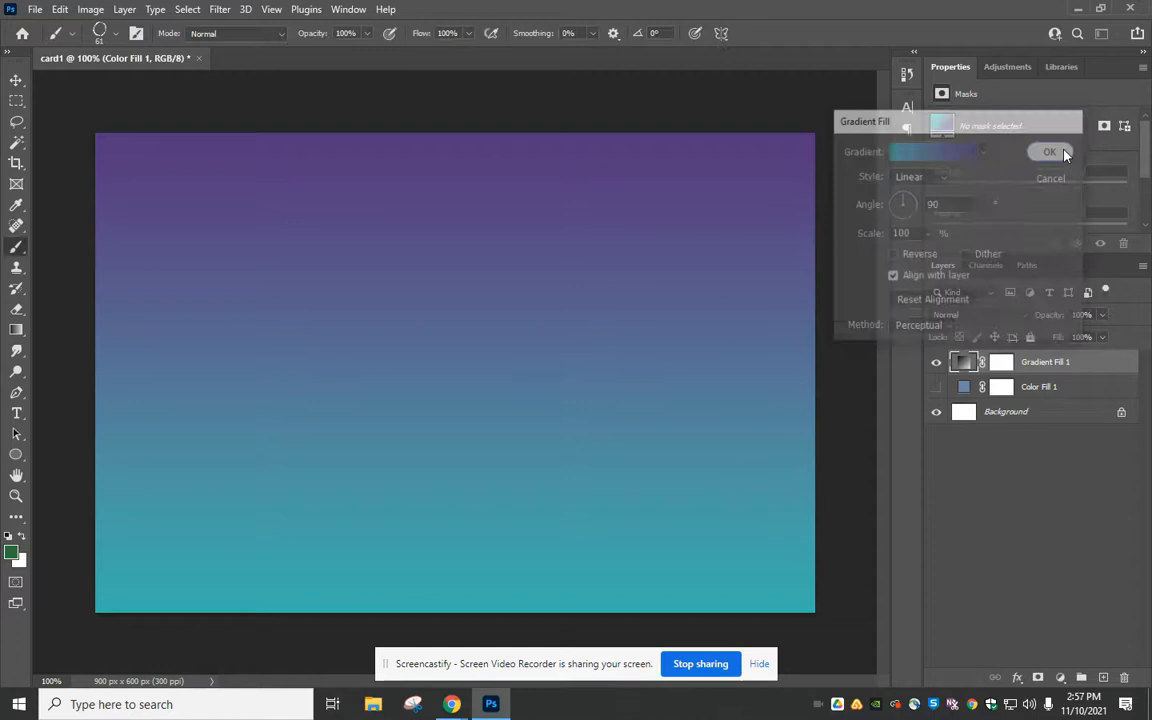
# Set Gradient Fill 1 opacity to 62% and hide the layer
pyautogui.click(1049, 151)
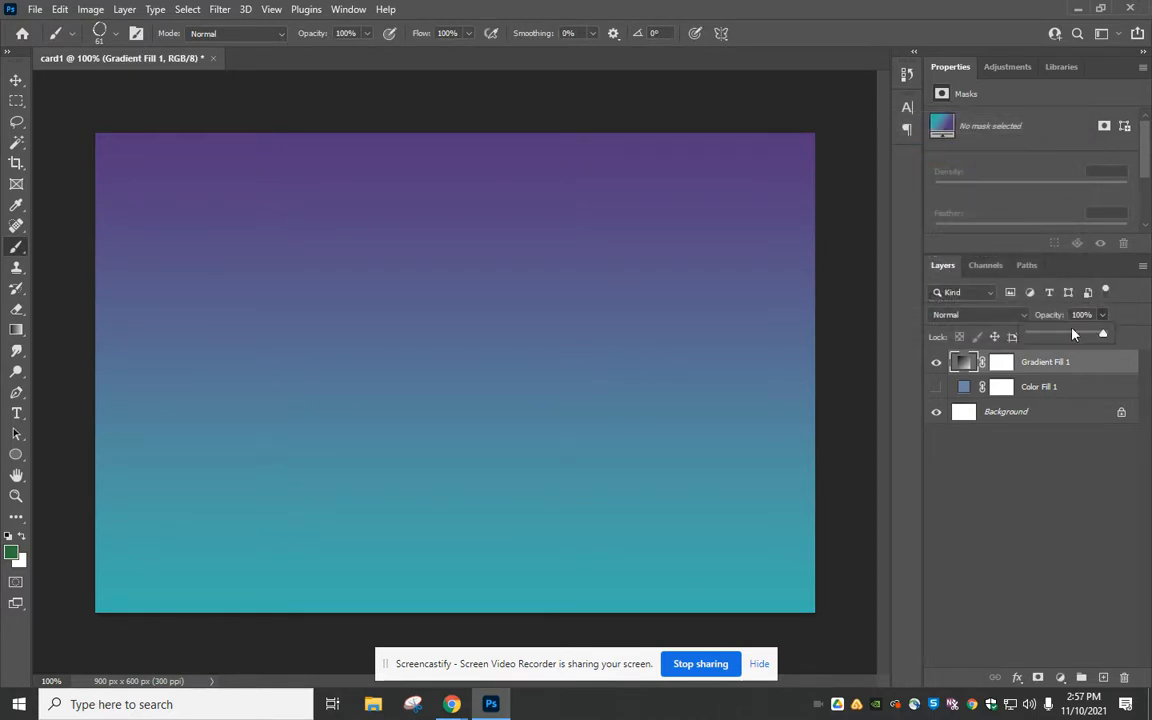
pyautogui.moveTo(1095, 335); pyautogui.dragTo(1065, 335)
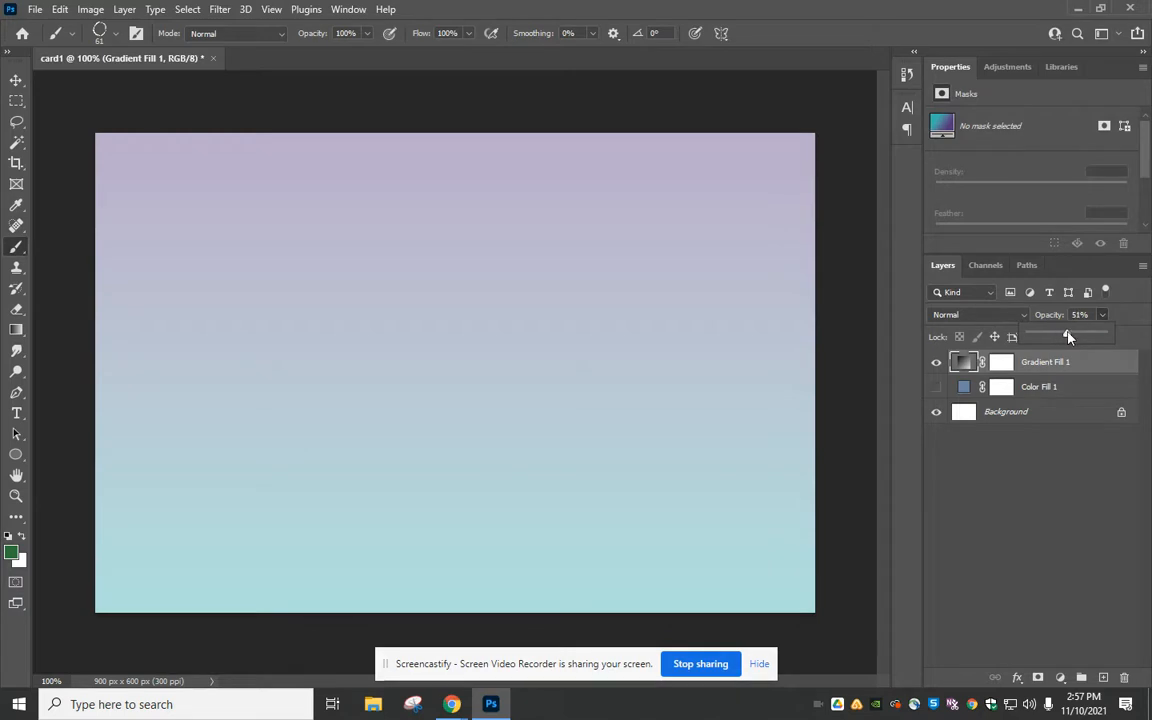
pyautogui.moveTo(1068, 336); pyautogui.dragTo(1076, 336)
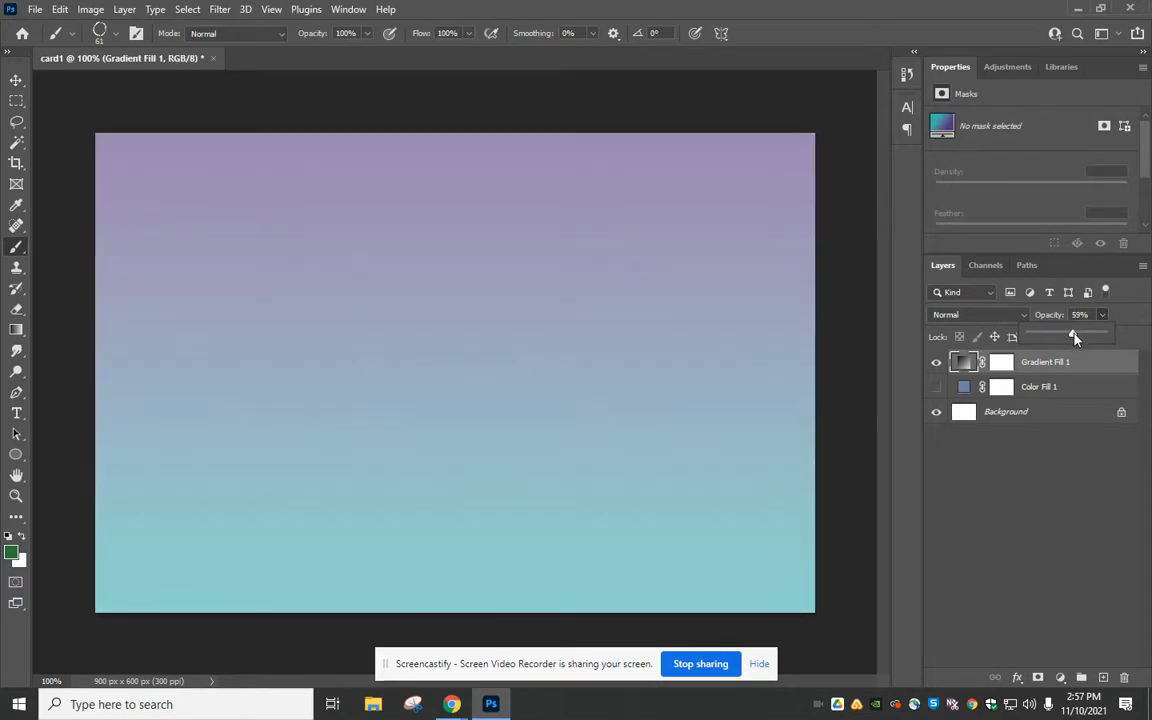
pyautogui.moveTo(1072, 333); pyautogui.dragTo(1076, 333)
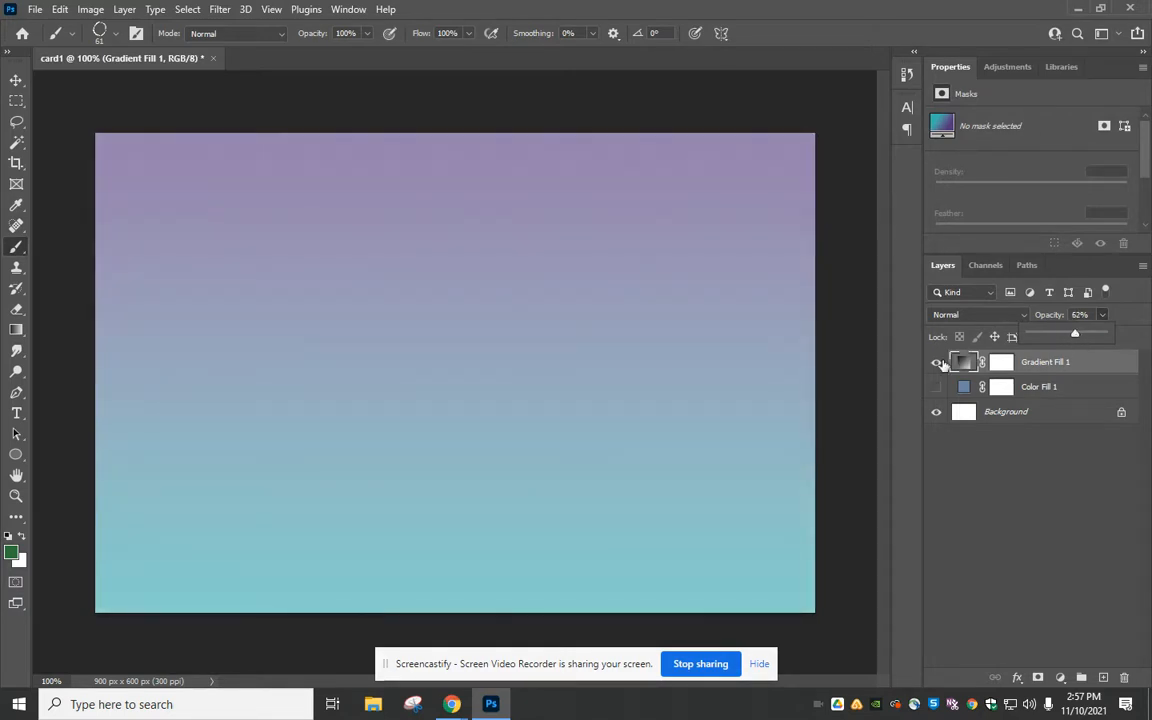
pyautogui.click(936, 362)
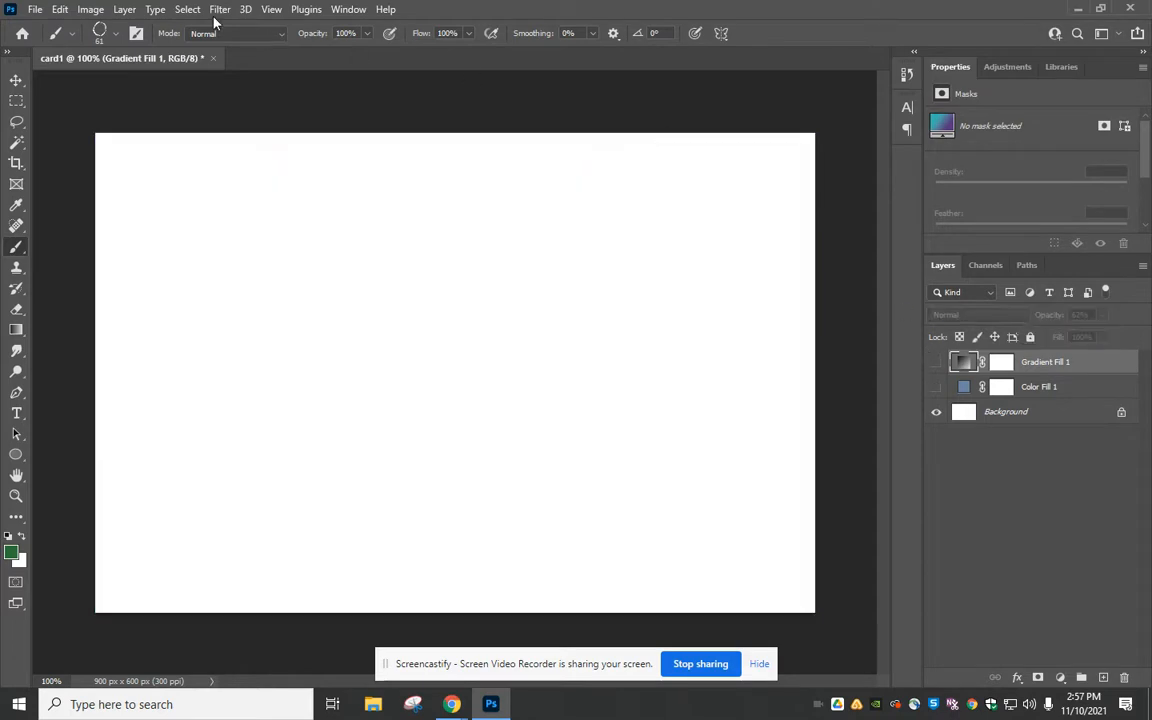
# Add Pattern Fill 1 using a rippled blue water pattern after trying grass and water presets
pyautogui.click(124, 9)
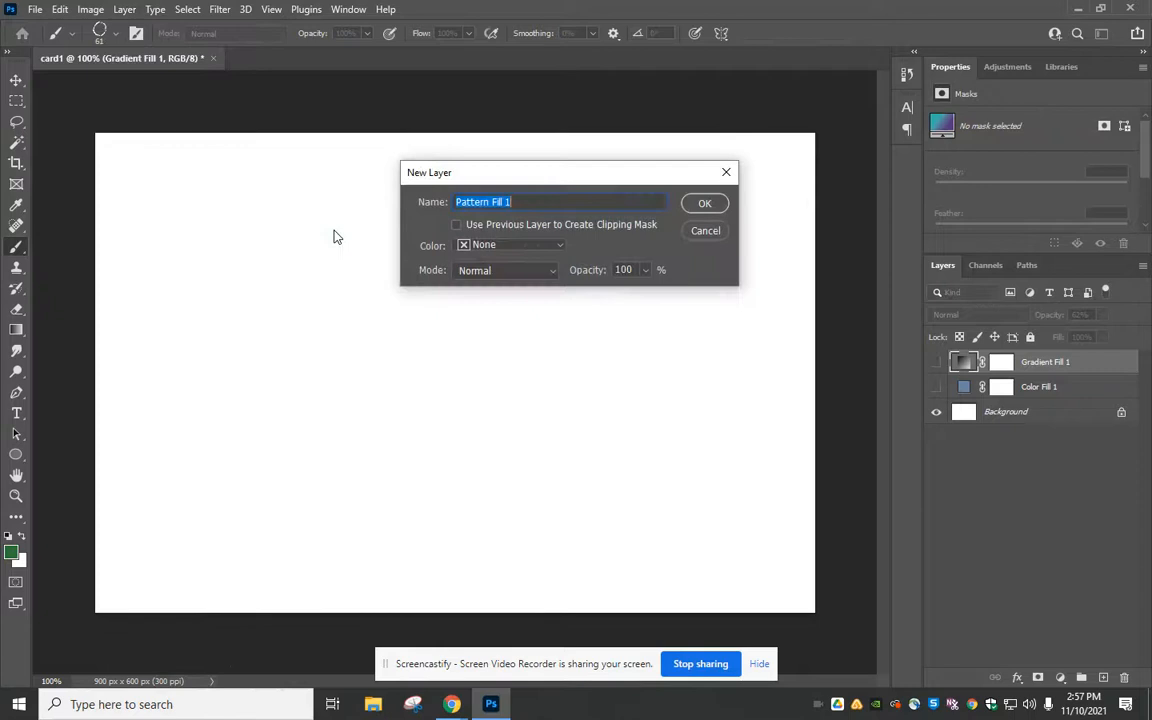
pyautogui.click(705, 203)
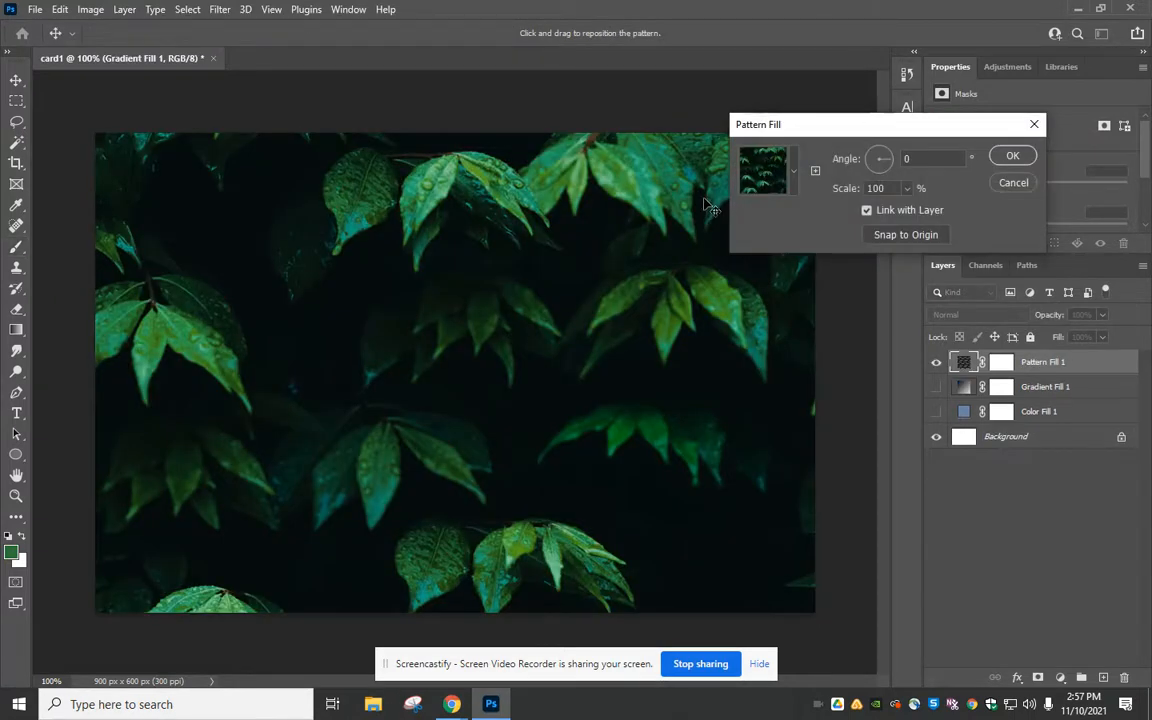
pyautogui.click(794, 170)
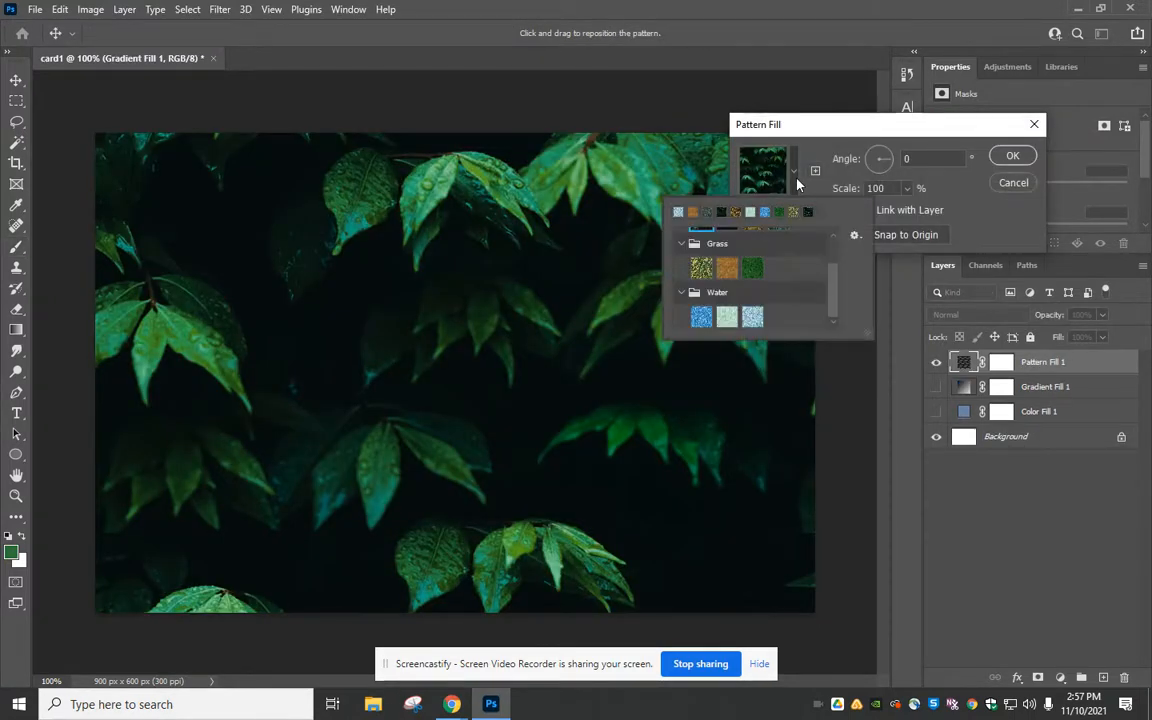
pyautogui.moveTo(688, 248)
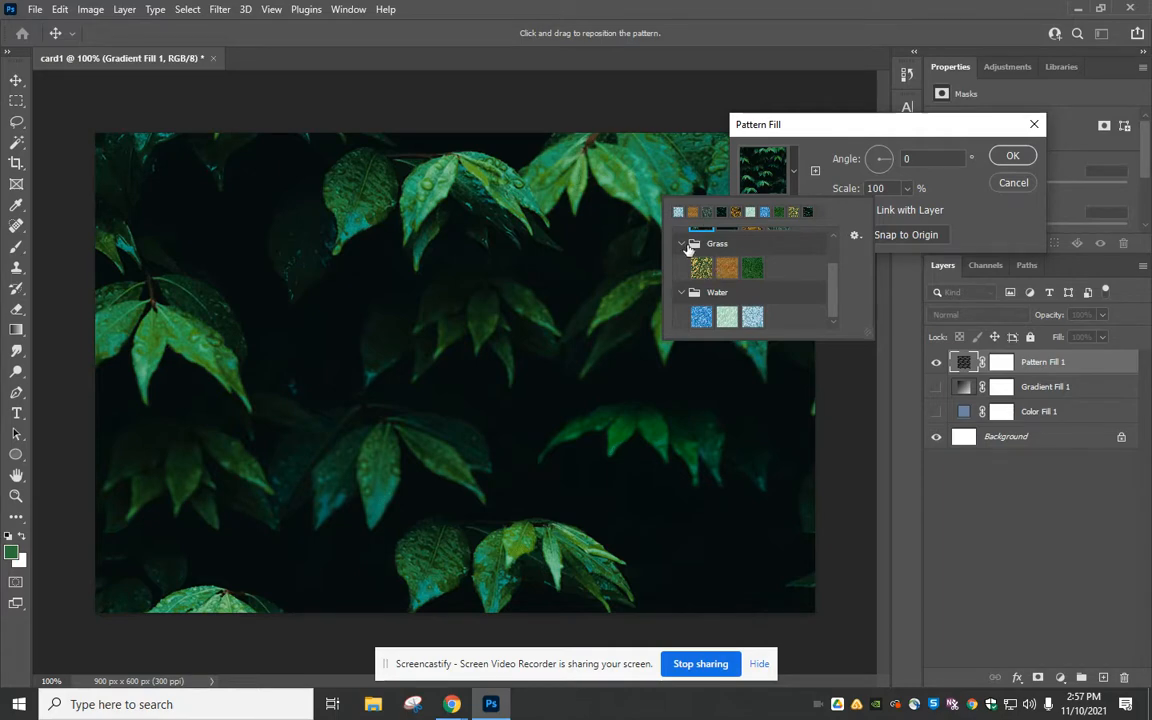
pyautogui.click(700, 267)
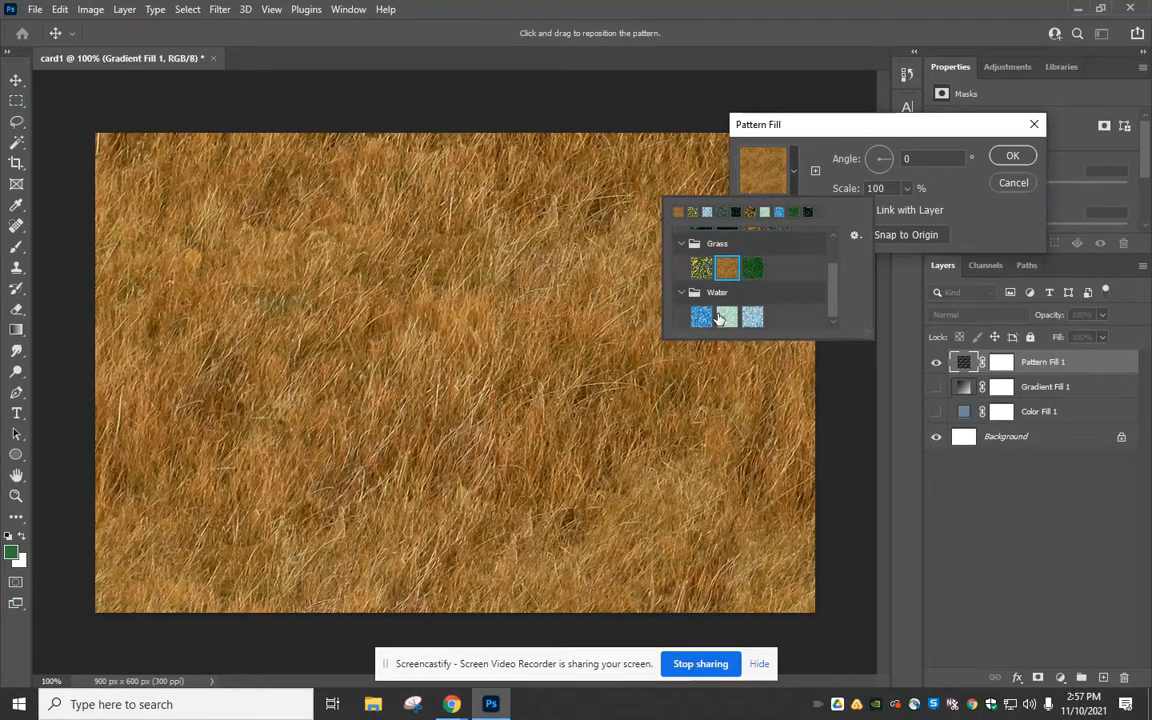
pyautogui.moveTo(728, 315)
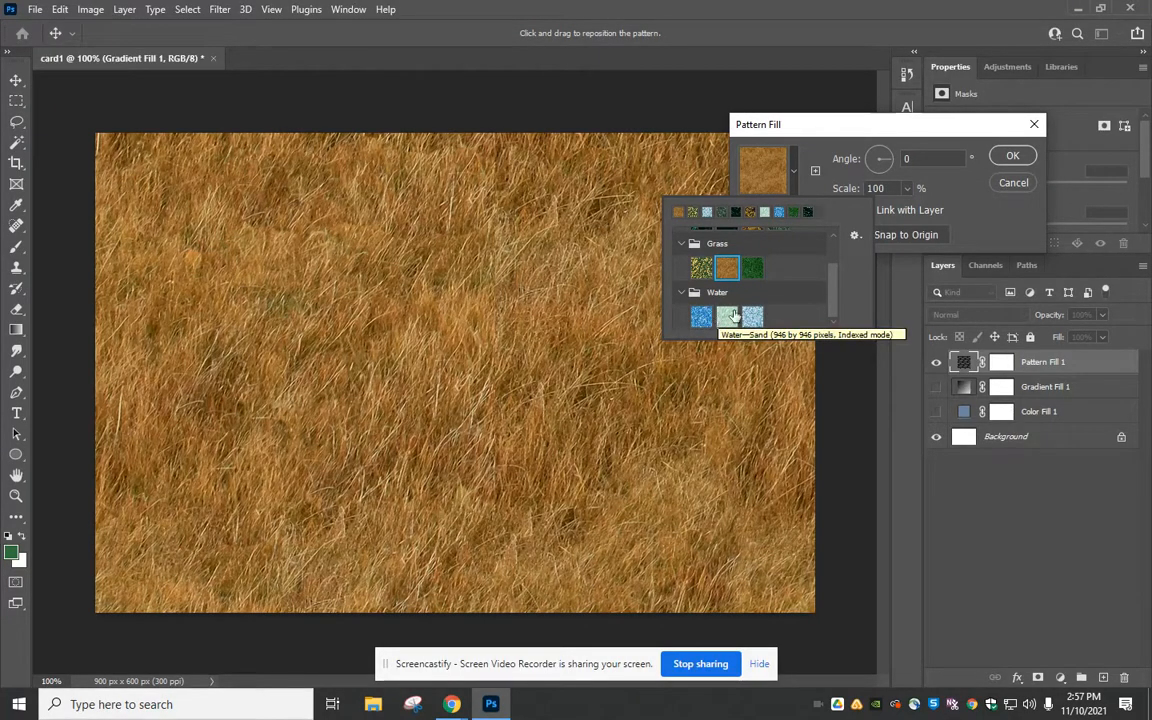
pyautogui.click(701, 317)
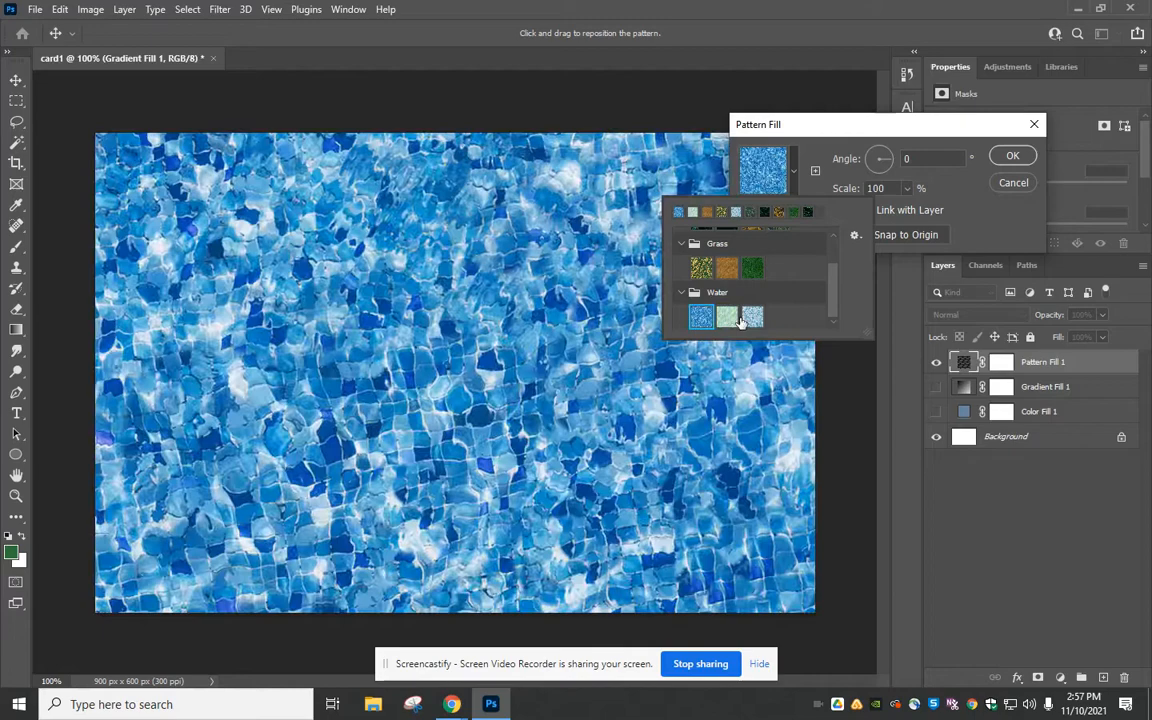
pyautogui.click(727, 317)
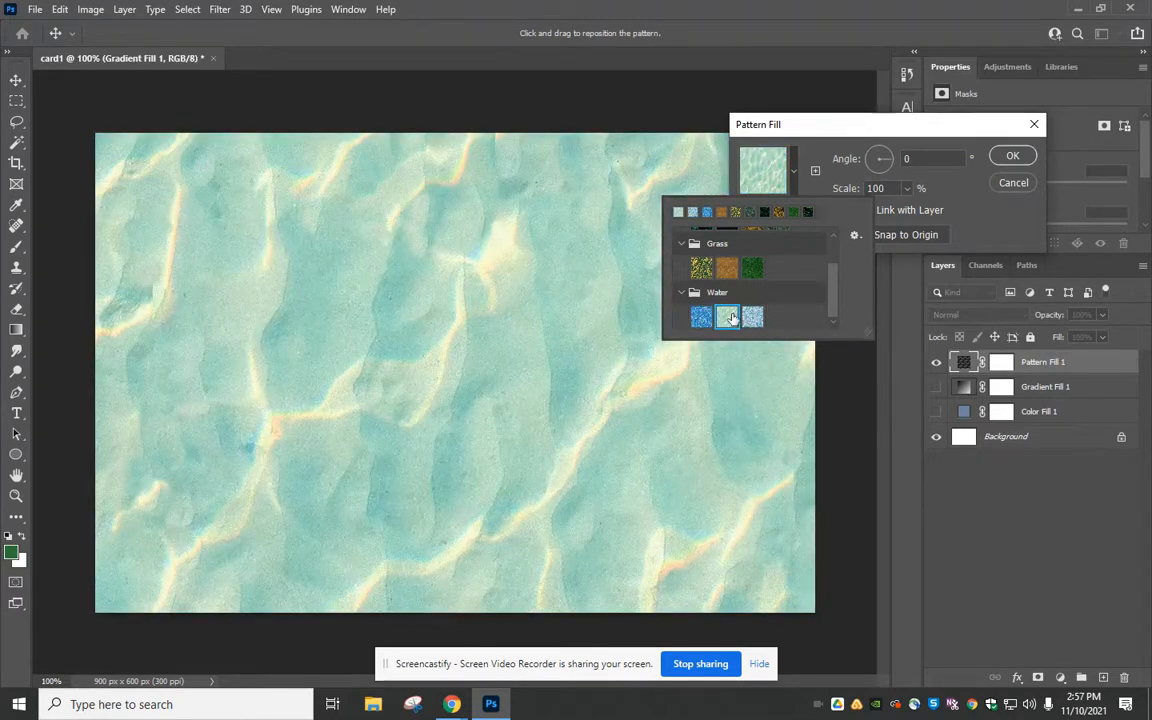
pyautogui.click(1012, 155)
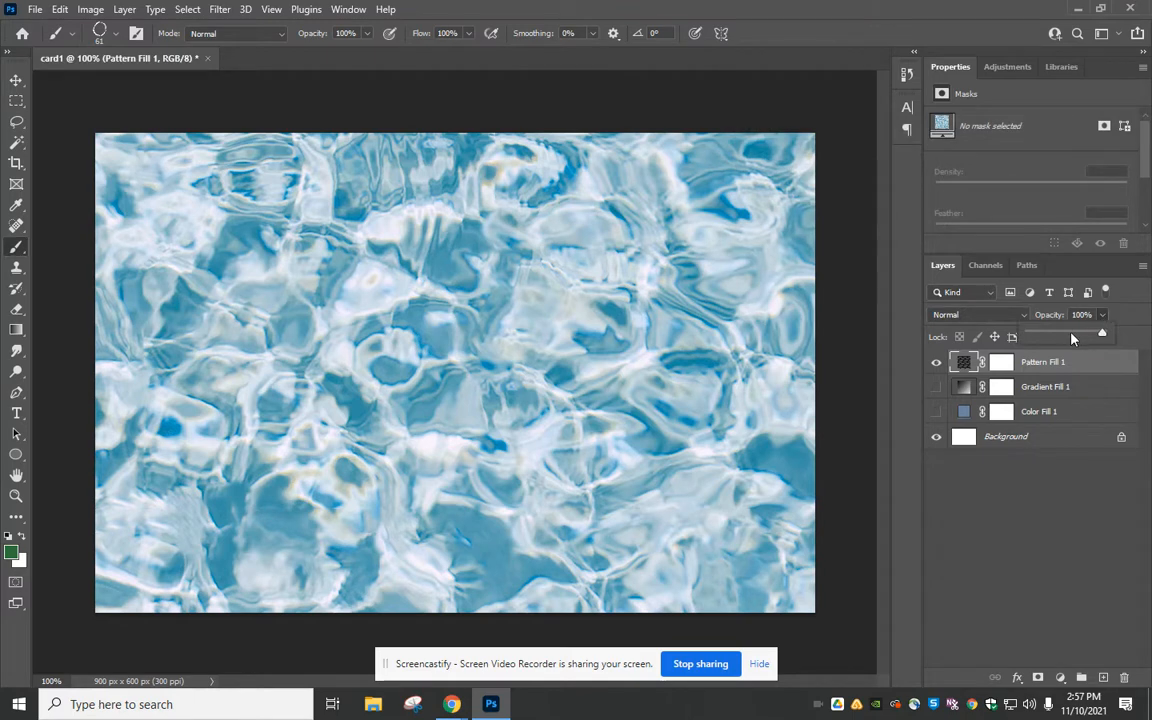
# Drag Pattern Fill 1 opacity down to 18%
pyautogui.moveTo(1100, 331); pyautogui.dragTo(1043, 331)
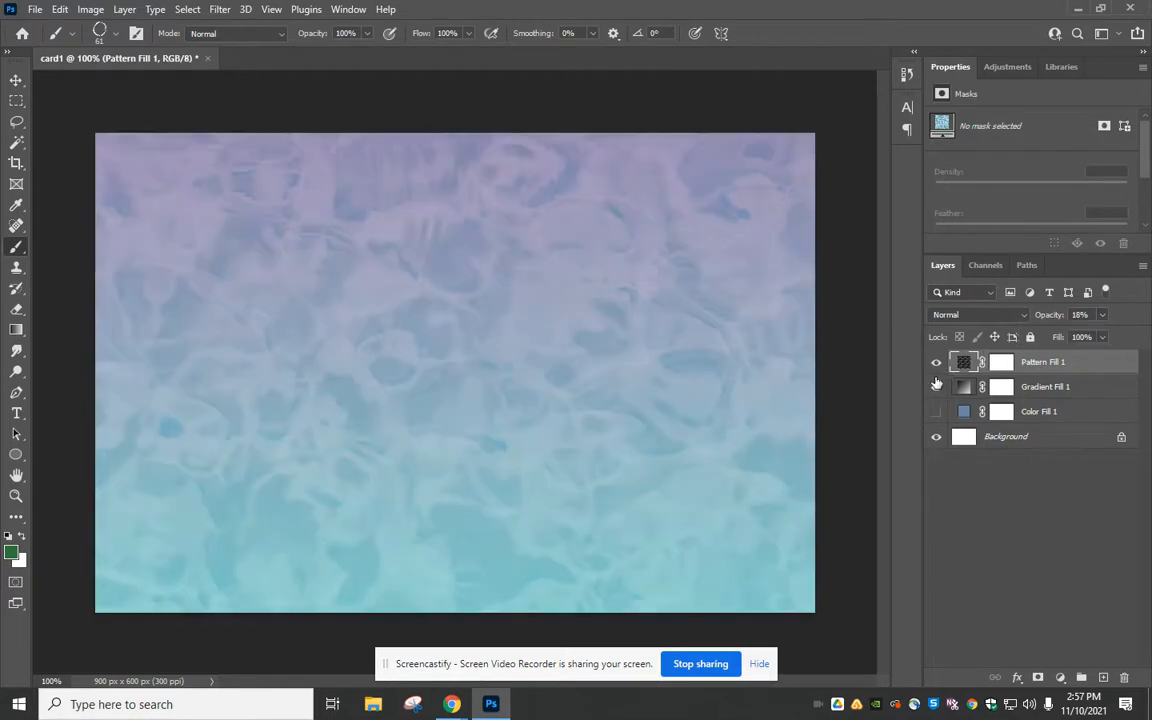
pyautogui.moveTo(936, 386)
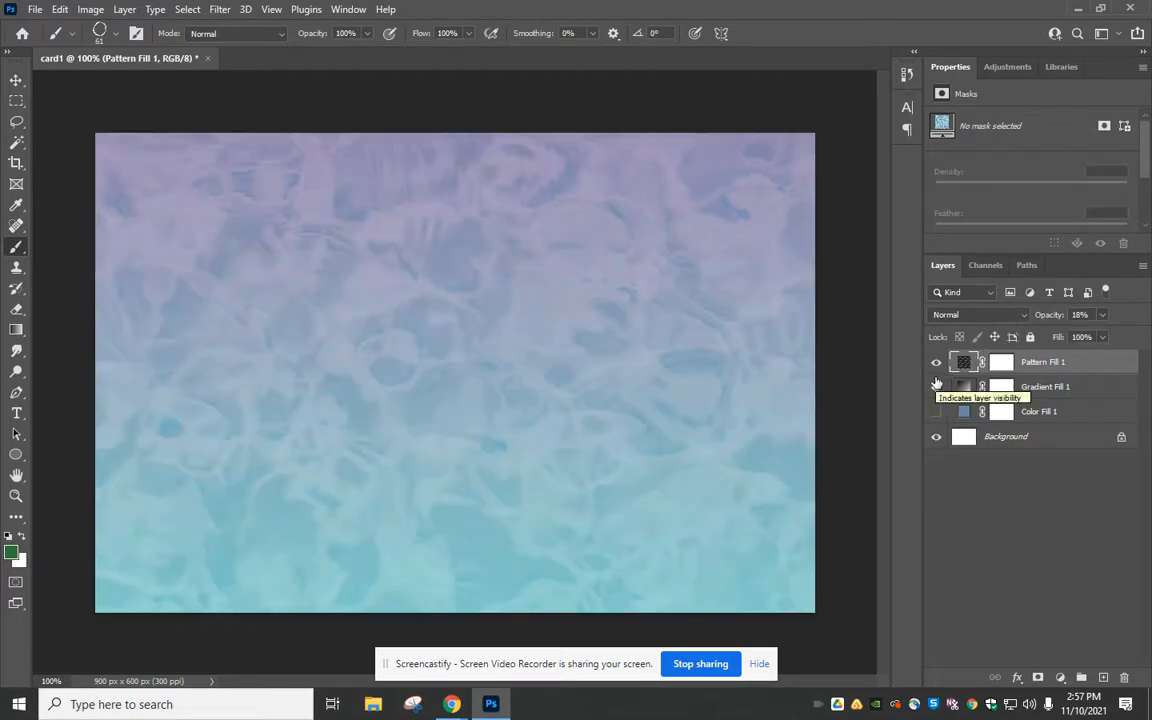